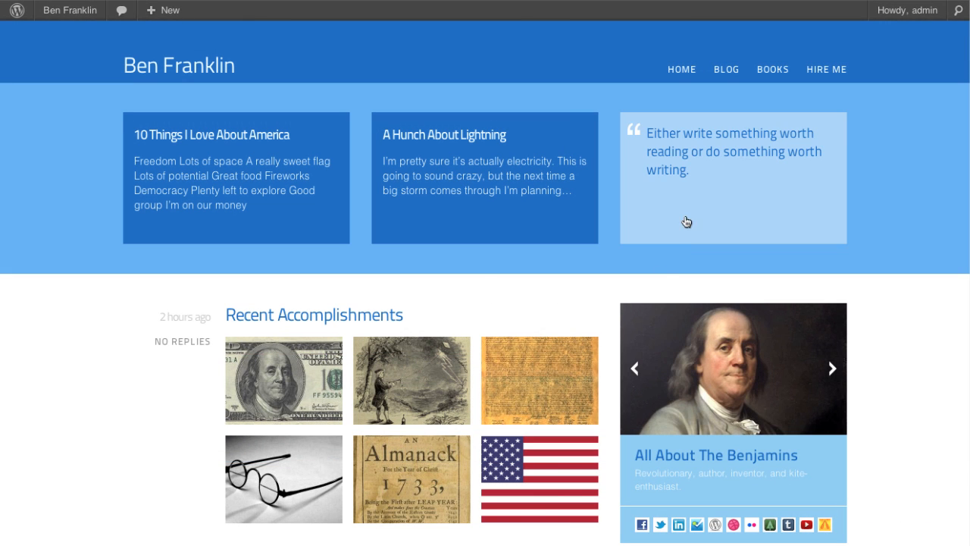
pyautogui.moveTo(141, 79)
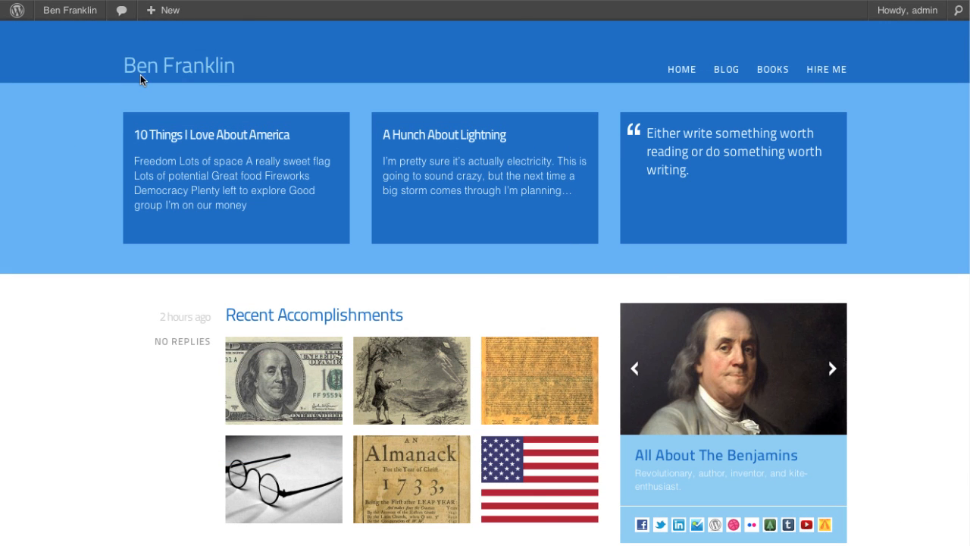
# Step: Open the Ben Franklin site menu in the admin bar to list its admin pages
pyautogui.click(70, 9)
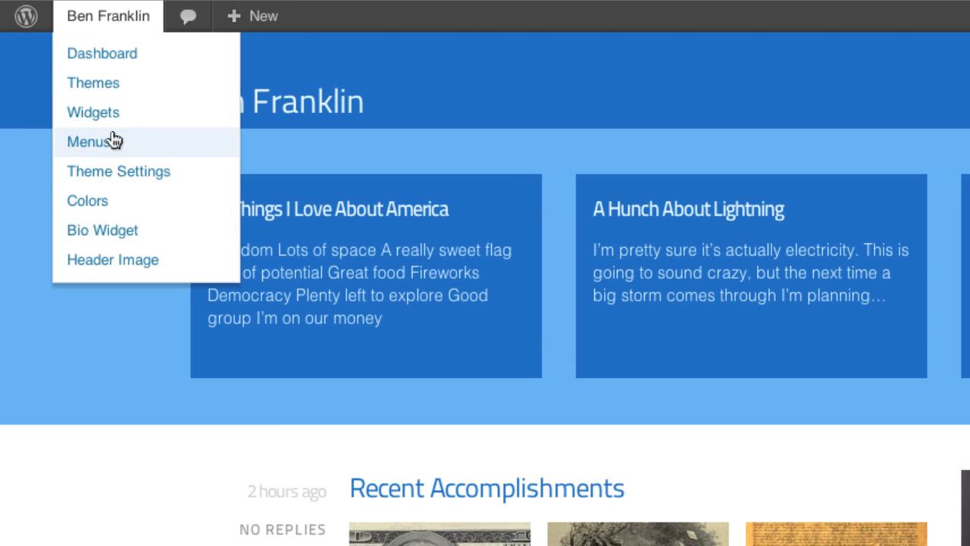
# Step: Open Colors settings and move the dark blue swatch to second place and back
pyautogui.click(87, 200)
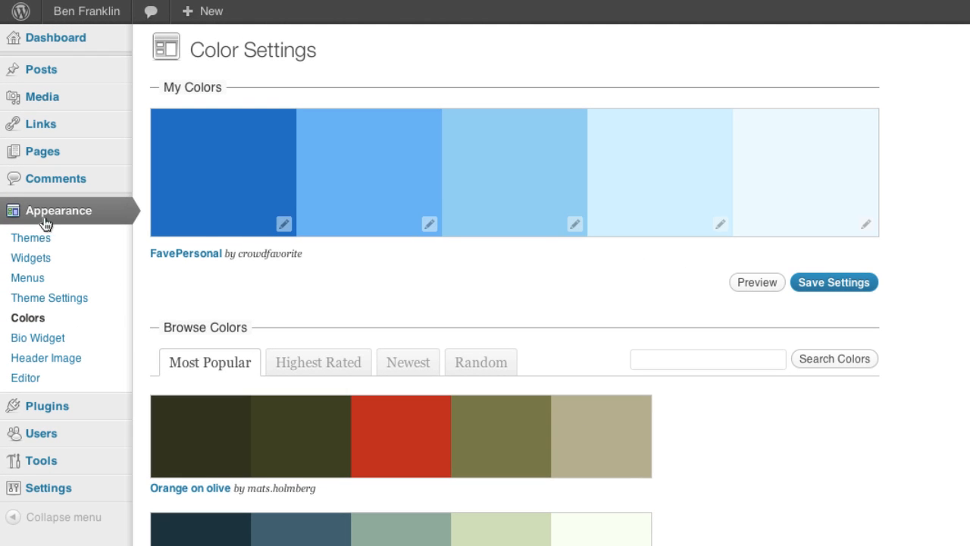
pyautogui.moveTo(853, 402)
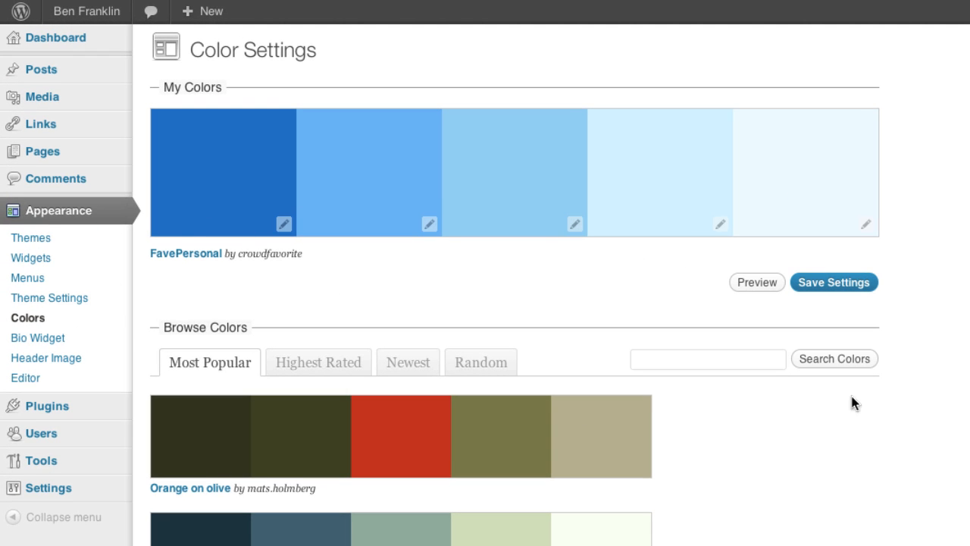
pyautogui.moveTo(494, 317)
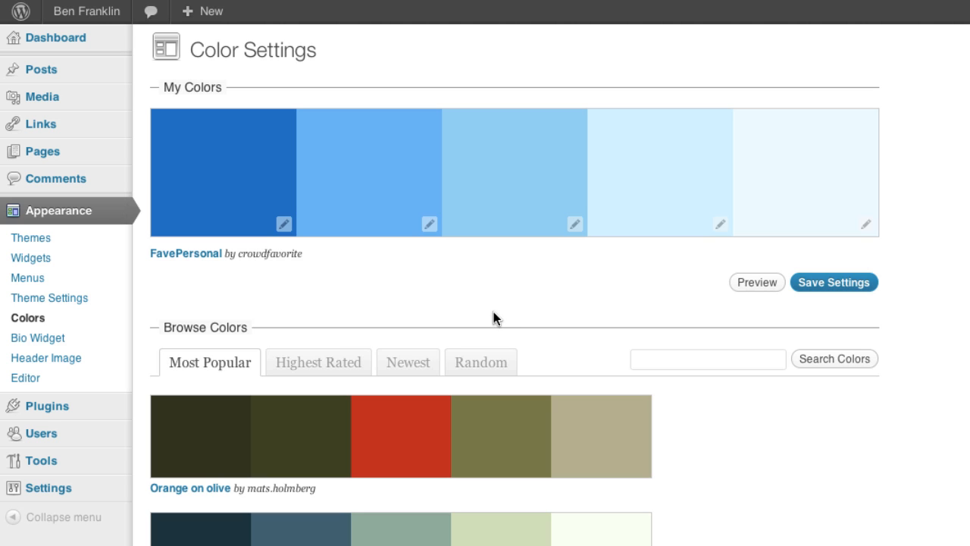
pyautogui.moveTo(485, 323)
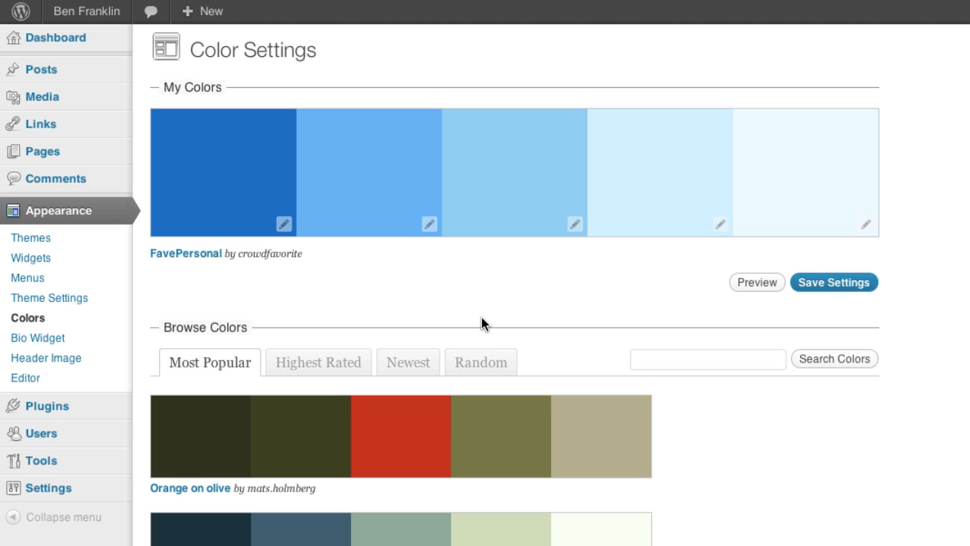
pyautogui.click(755, 282)
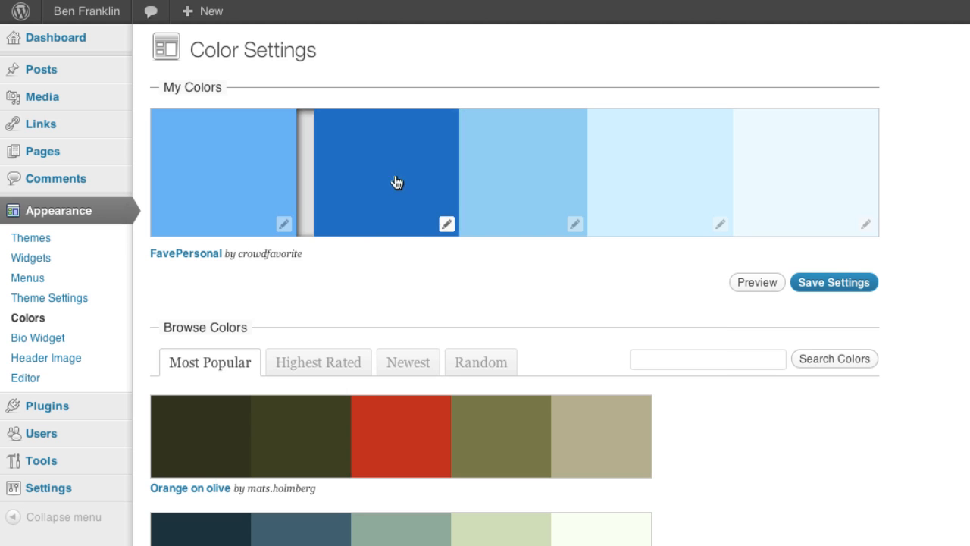
pyautogui.click(756, 282)
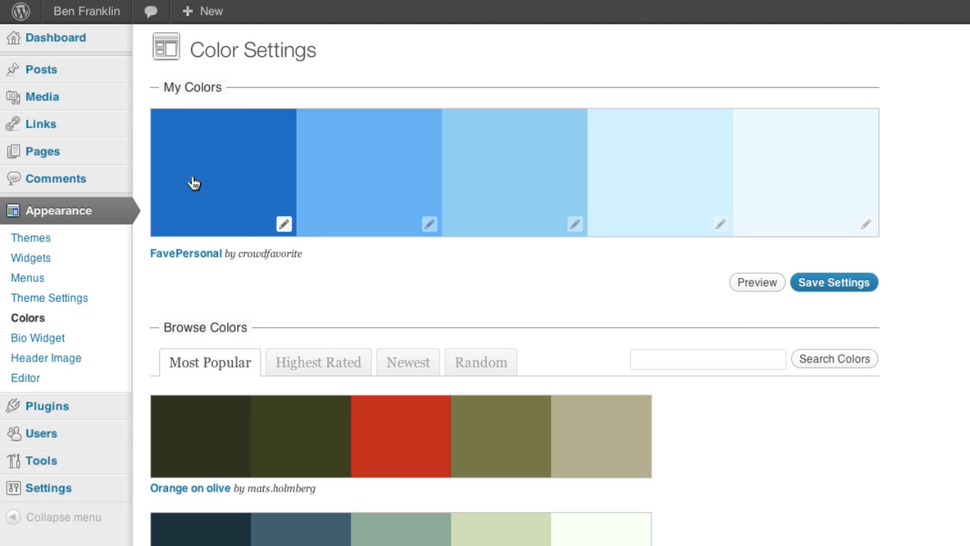
pyautogui.click(575, 224)
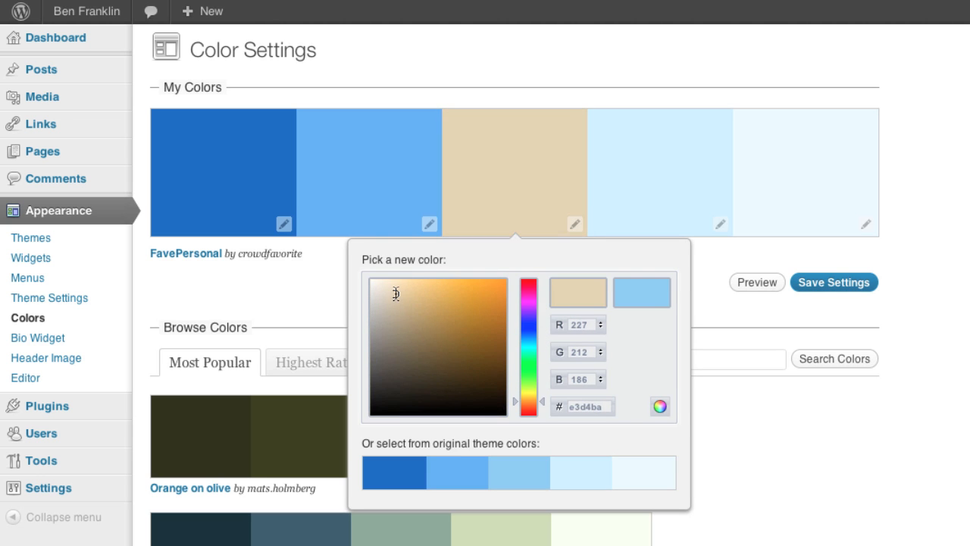
pyautogui.click(756, 282)
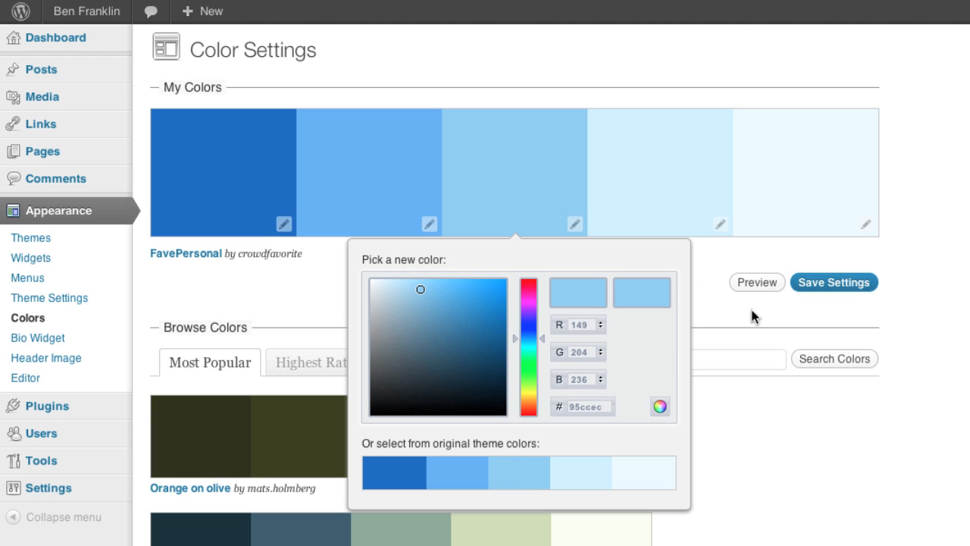
pyautogui.click(833, 282)
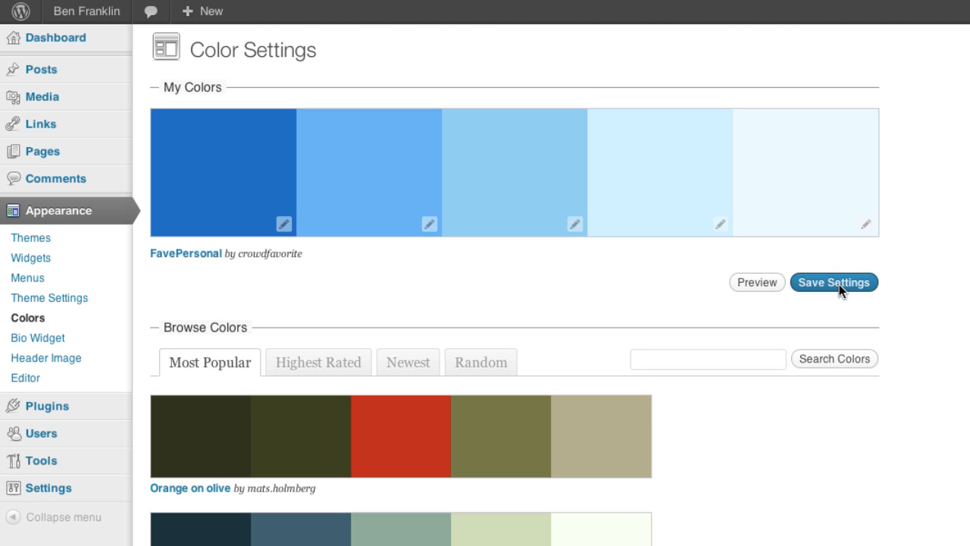
pyautogui.moveTo(350, 358)
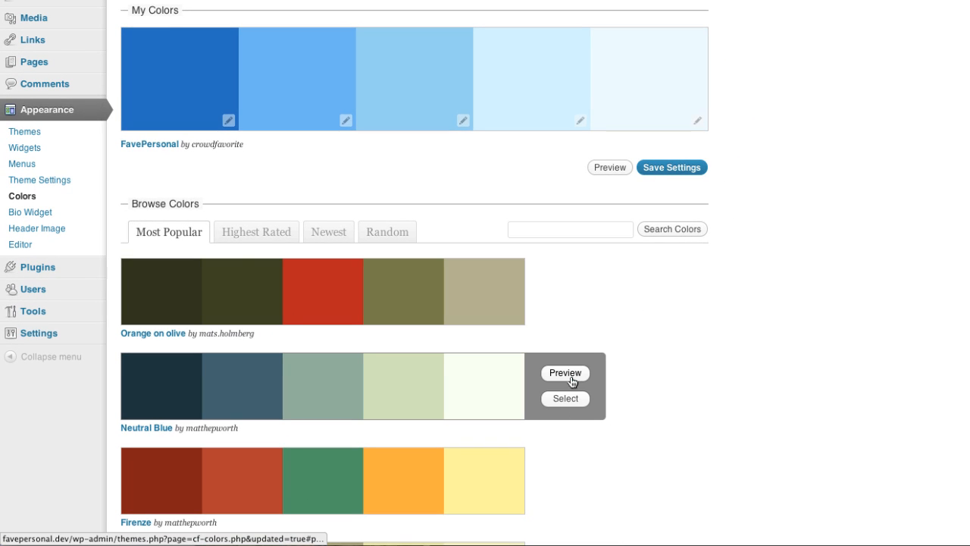
# Step: Select the Neutral Blue palette by matthepworth as My Colors
pyautogui.click(564, 373)
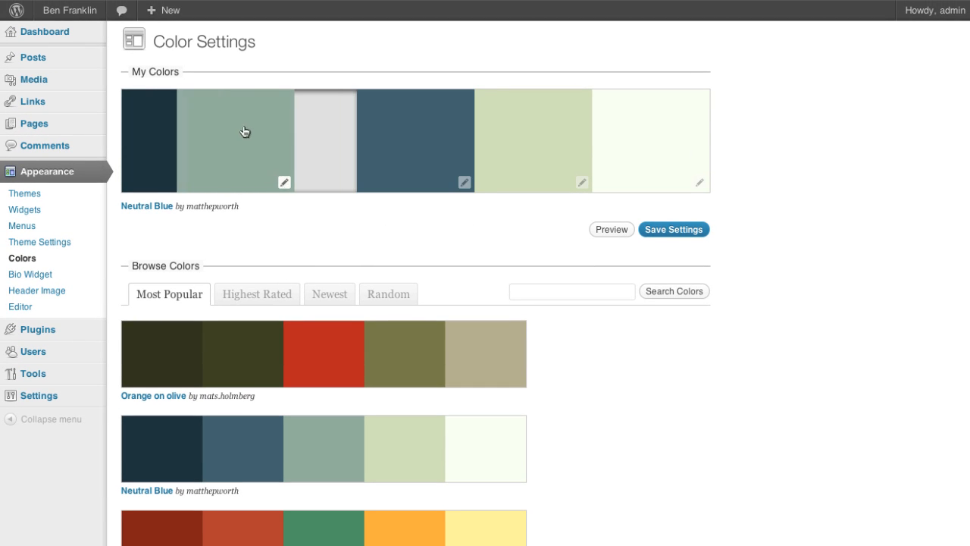
# Step: Return the sage swatch to its place, check its color picker, and save Neutral Blue
pyautogui.click(611, 229)
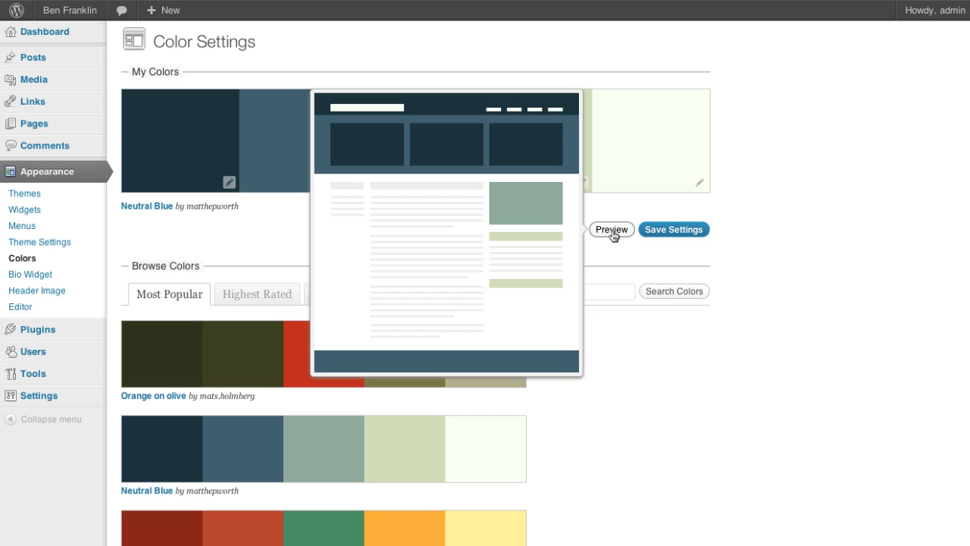
pyautogui.click(465, 182)
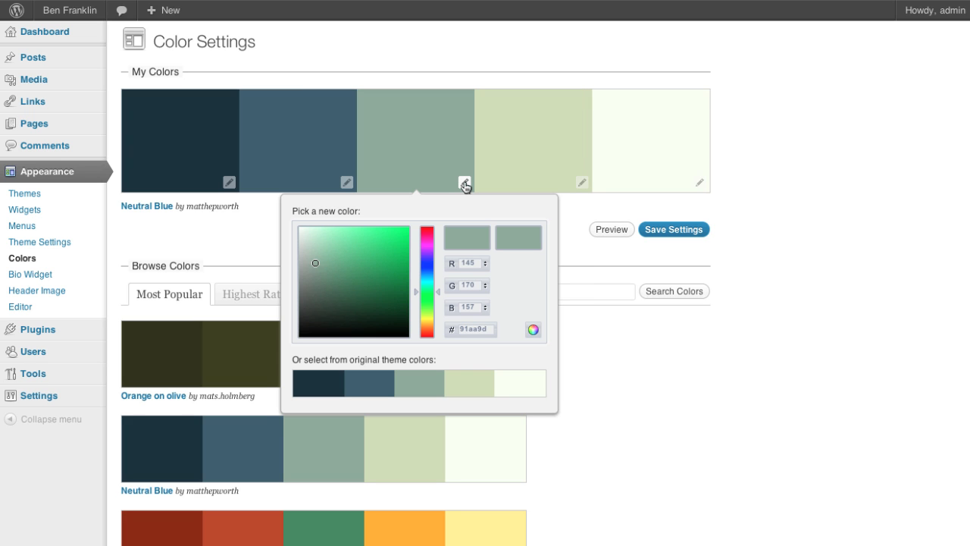
pyautogui.moveTo(438, 292); pyautogui.dragTo(438, 295)
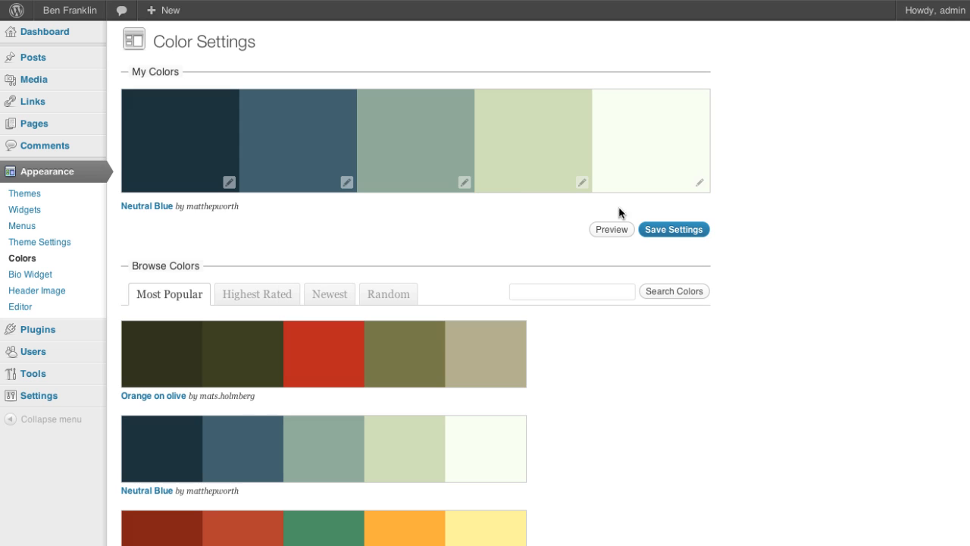
pyautogui.click(673, 229)
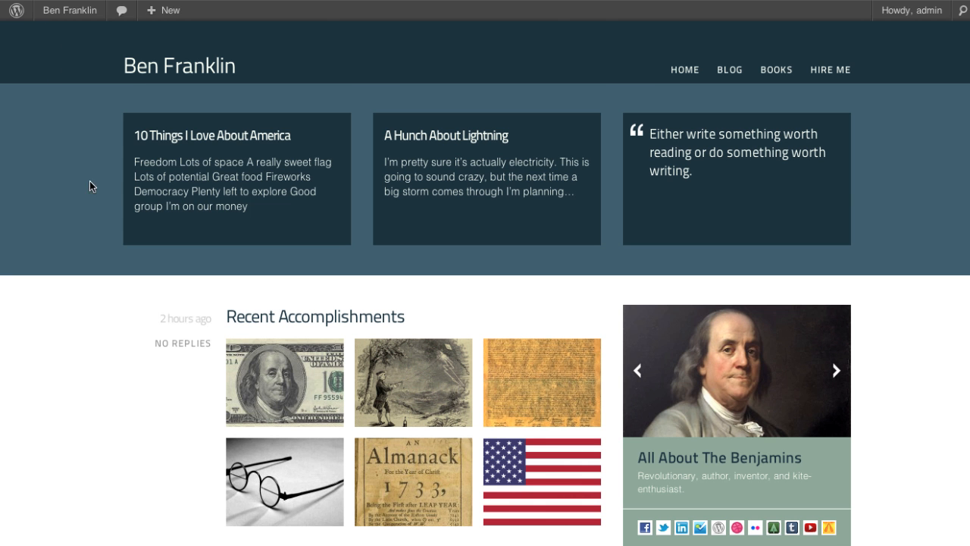
pyautogui.moveTo(908, 166)
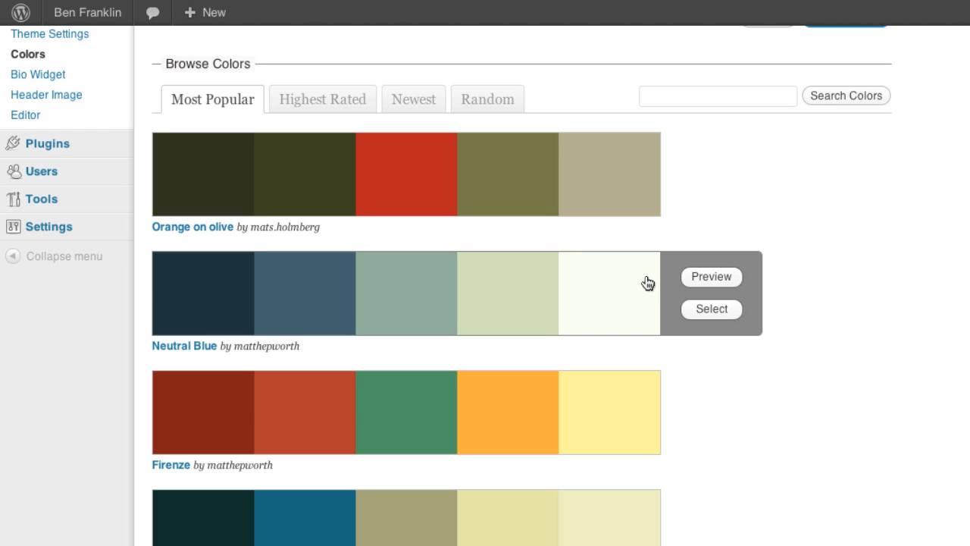
pyautogui.click(323, 99)
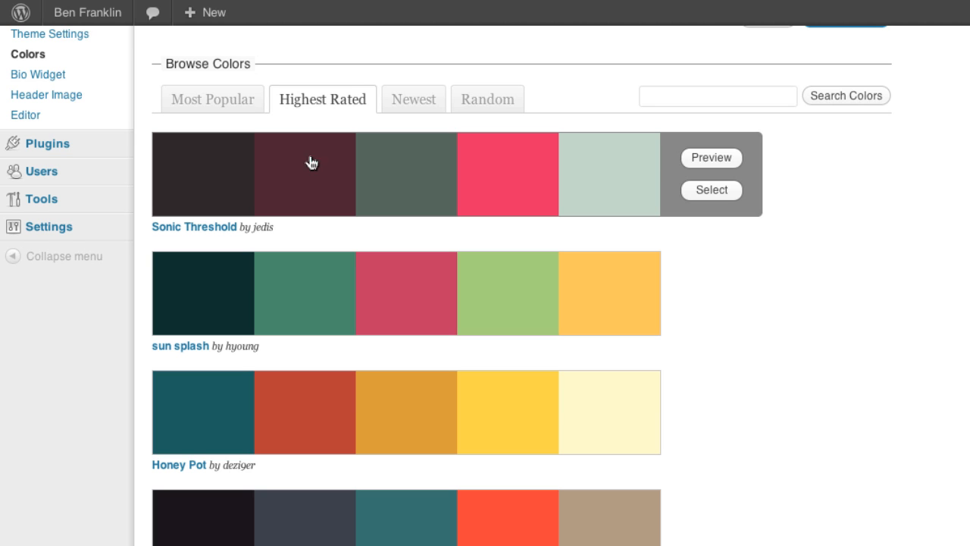
pyautogui.click(413, 98)
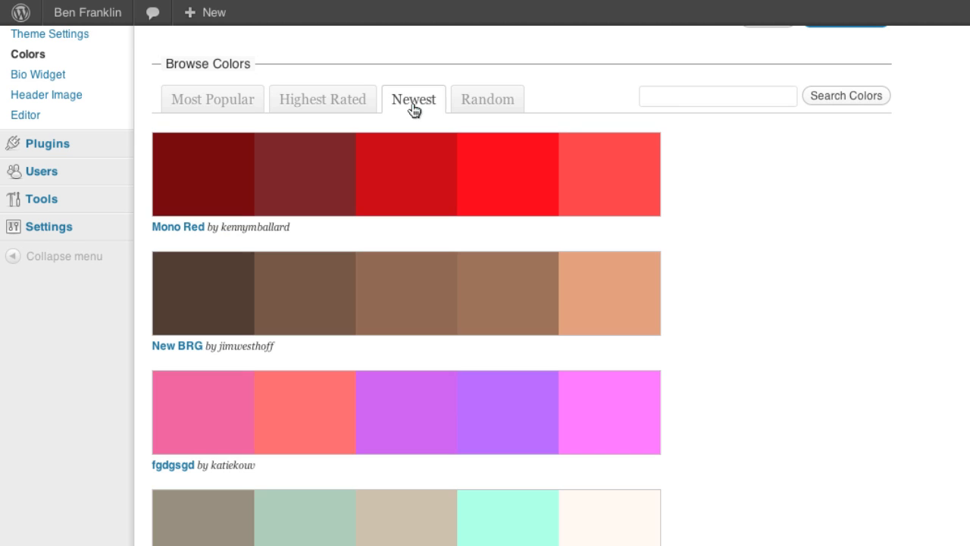
pyautogui.click(212, 100)
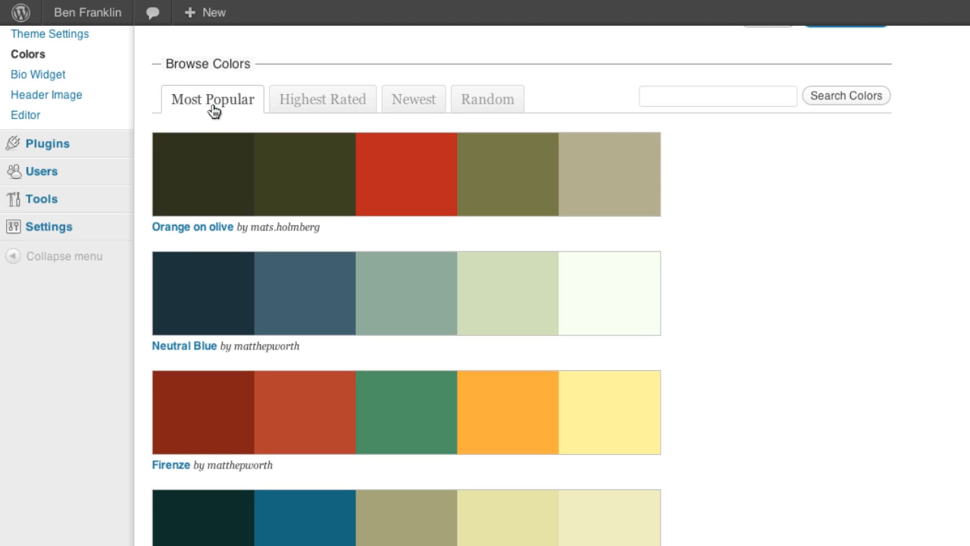
pyautogui.scroll(-3)
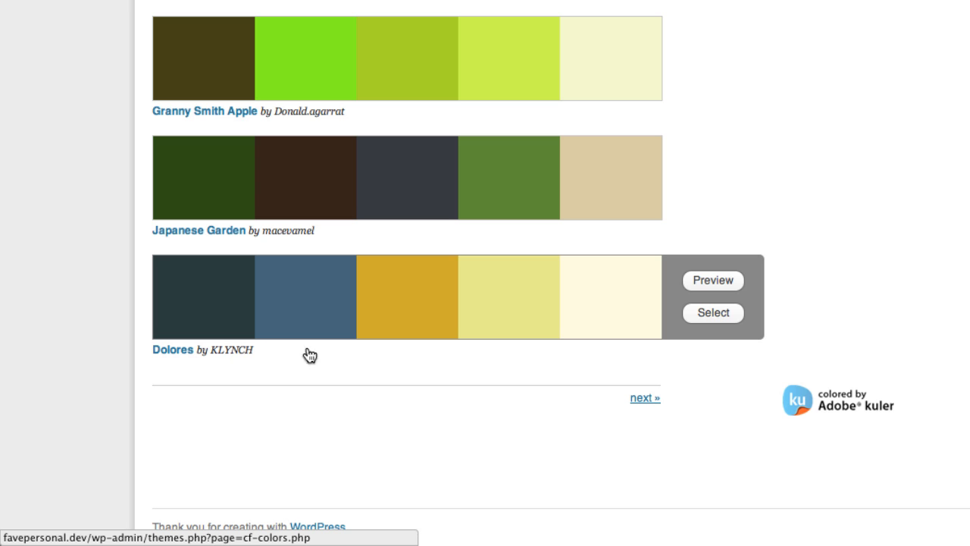
pyautogui.click(712, 281)
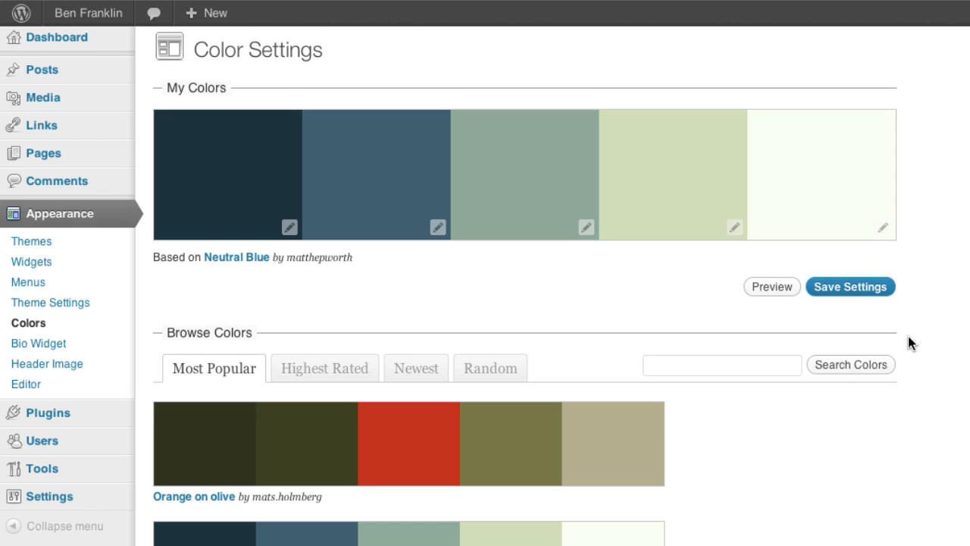
# Step: Search palettes for 'crow', select and save FavePersonal, then view the live site
pyautogui.click(721, 363)
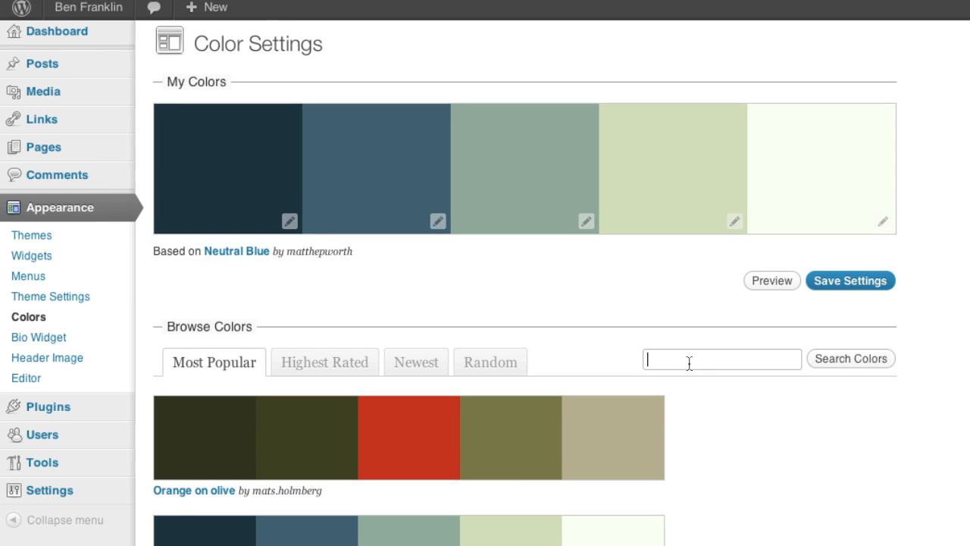
pyautogui.write('crowdfavorite')
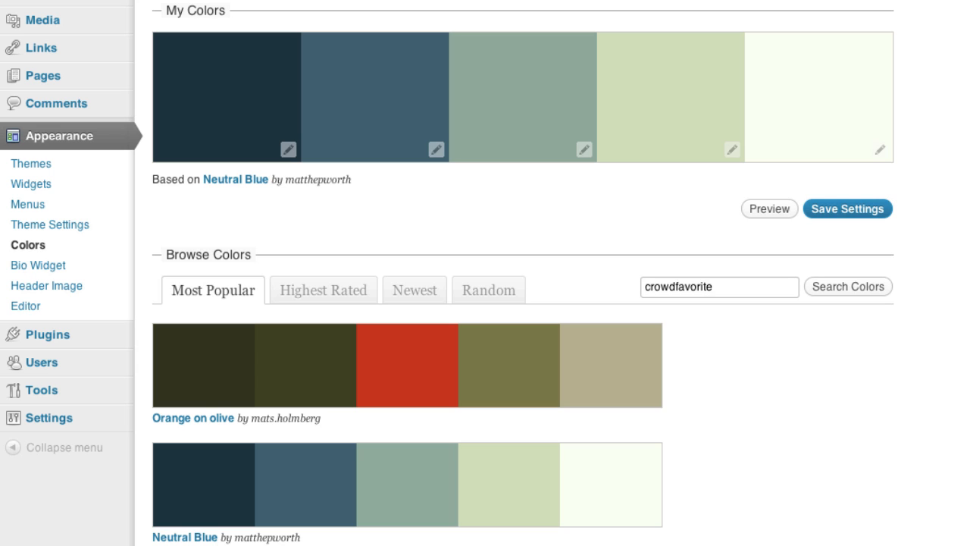
pyautogui.click(847, 286)
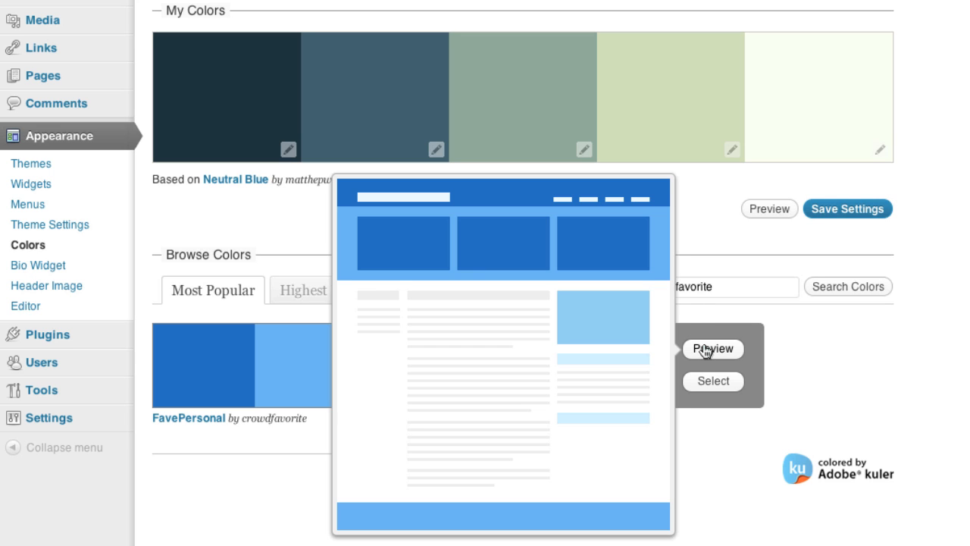
pyautogui.click(713, 380)
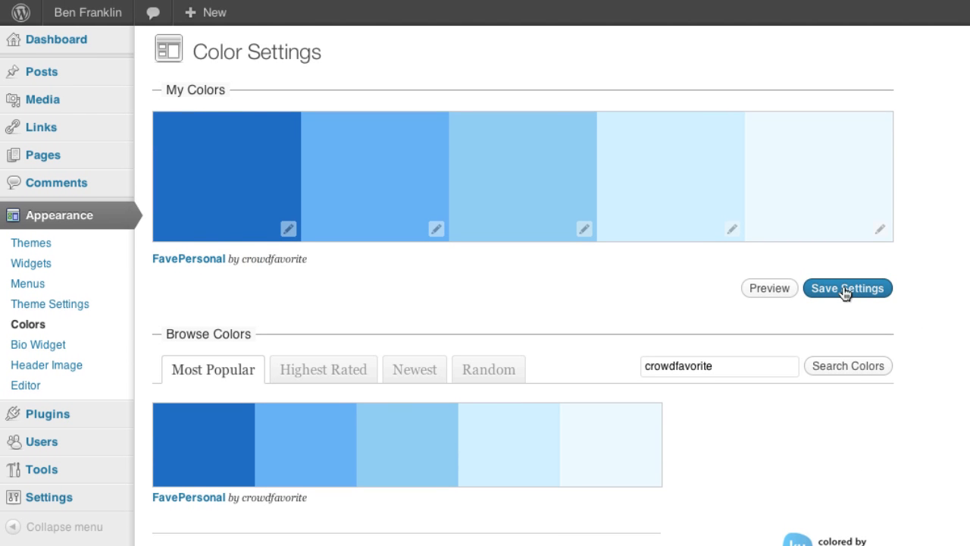
pyautogui.click(846, 288)
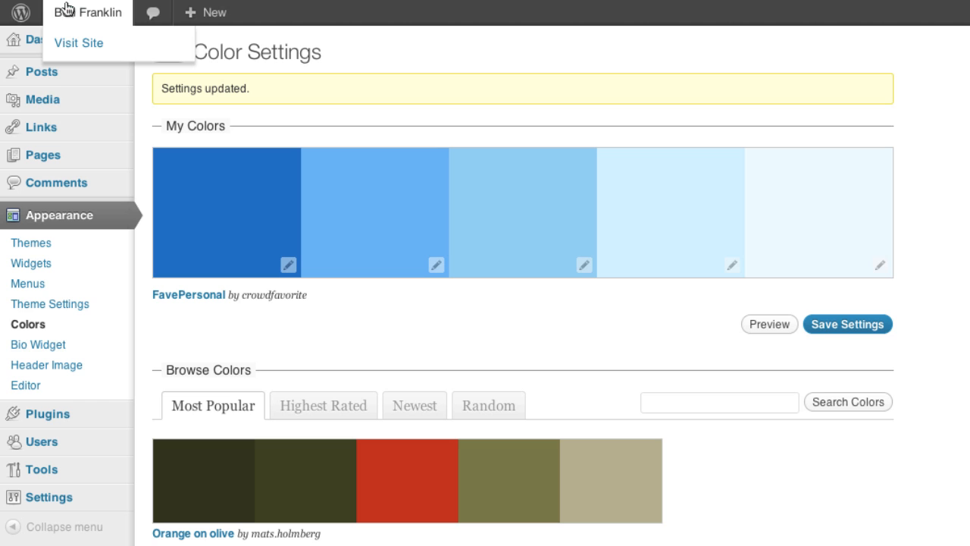
pyautogui.click(78, 43)
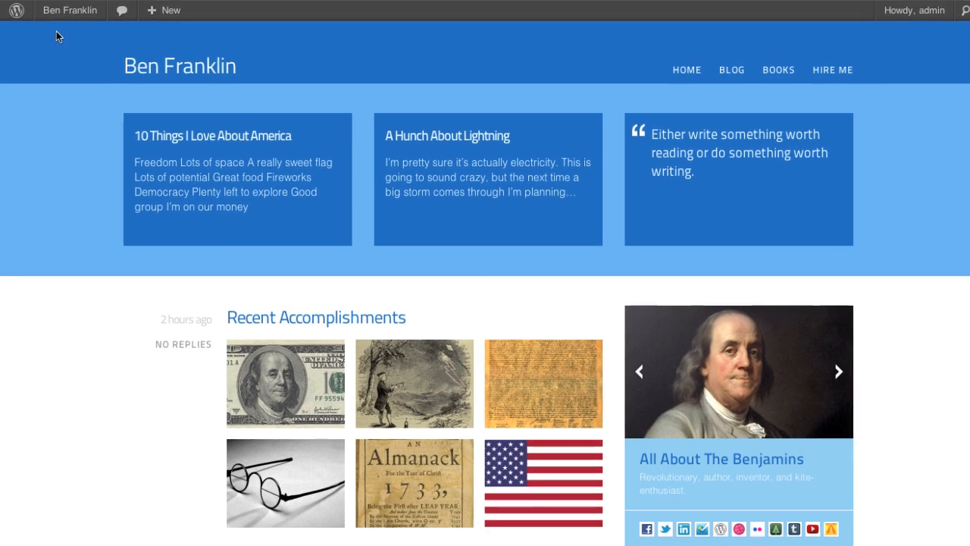